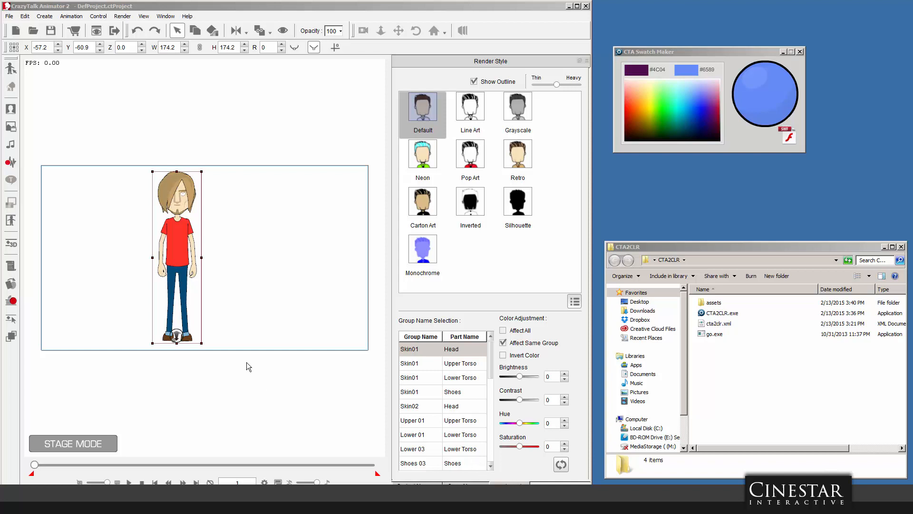
mouse_move(235, 305)
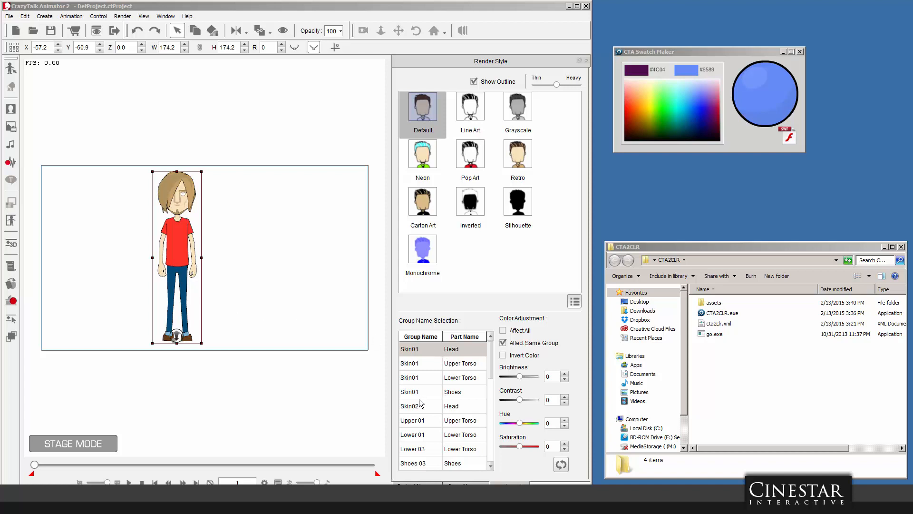
Step: Select the Upper 01 / Upper Torso colour group for the shirt in the Render Style panel
left_click(442, 419)
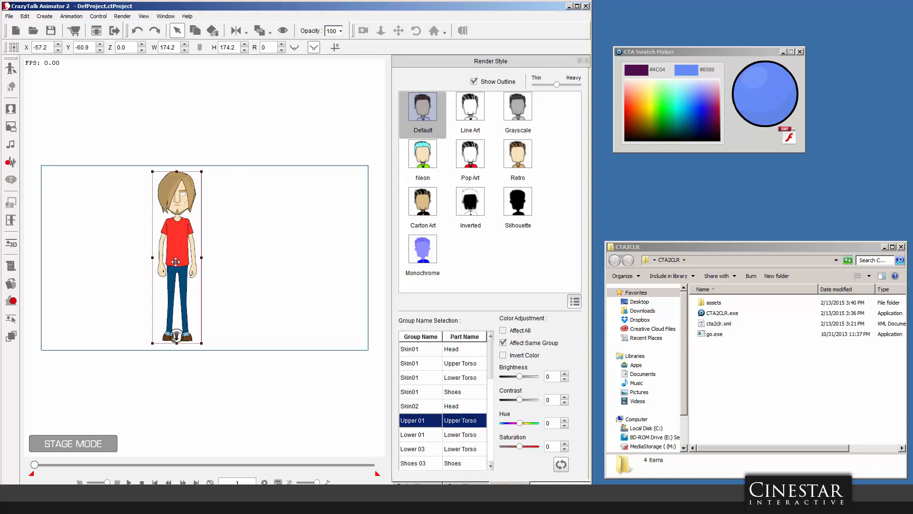
mouse_move(176, 243)
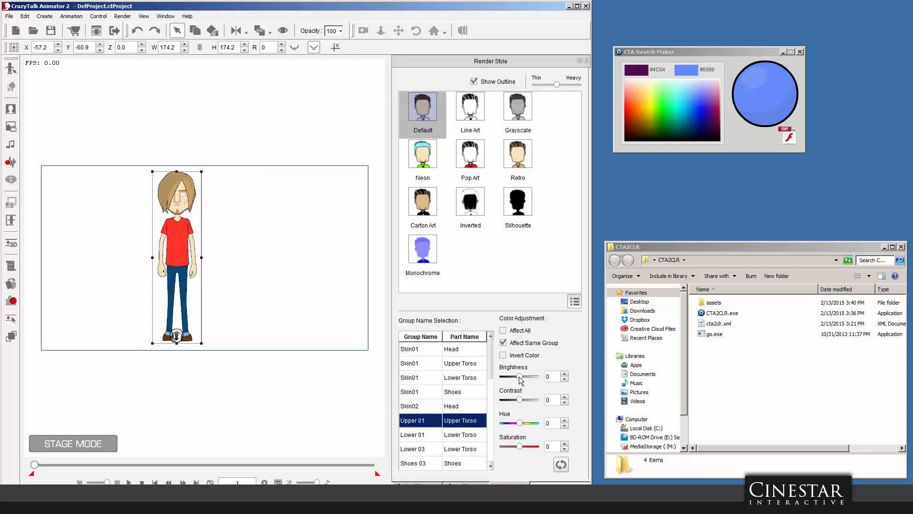
Step: Set Brightness -55, Contrast -44 and Hue -63 so the red shirt becomes dark blue
left_click_drag(518, 377, 510, 376)
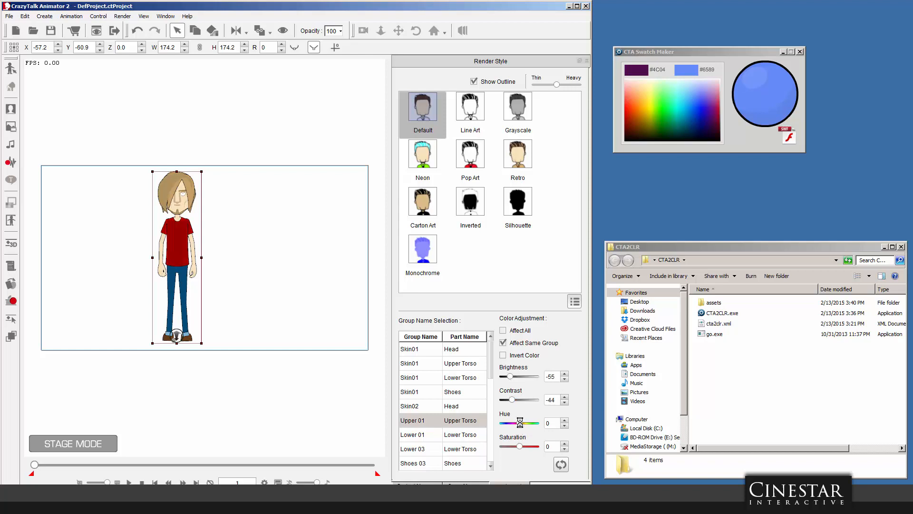
left_click_drag(510, 422, 521, 423)
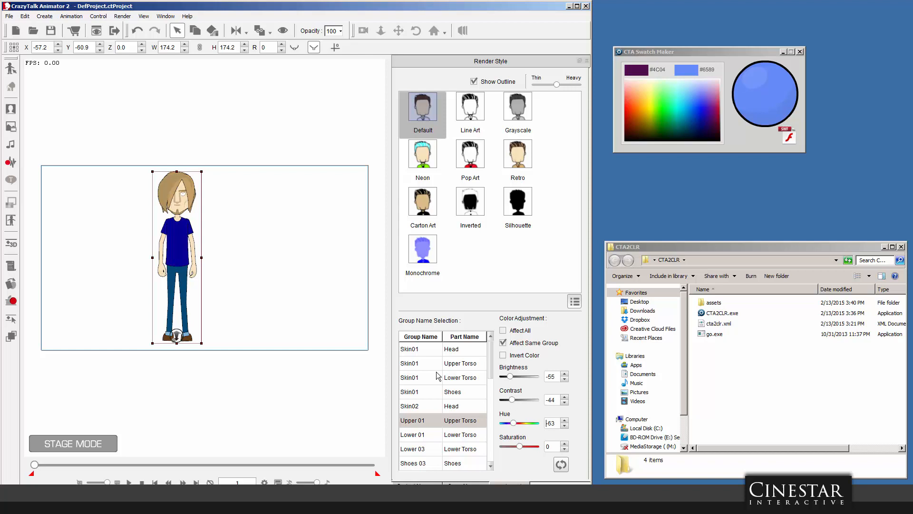
mouse_move(353, 307)
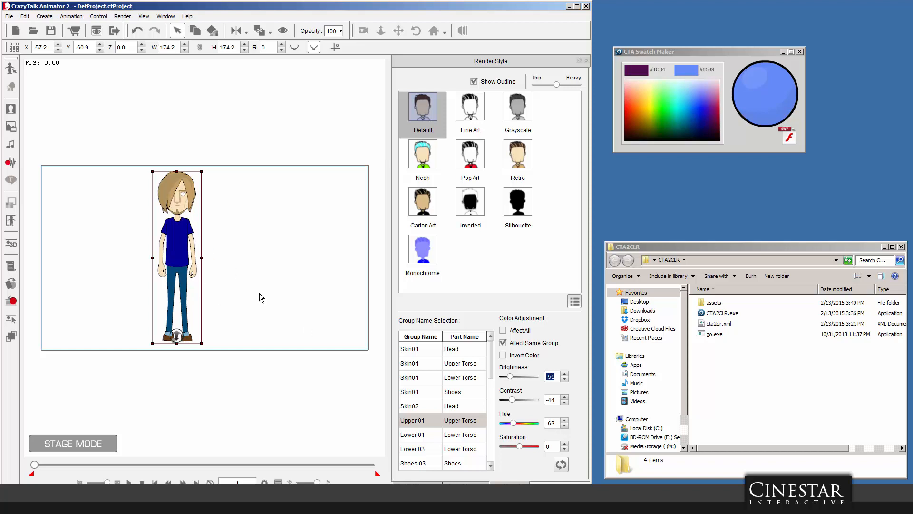
mouse_move(275, 319)
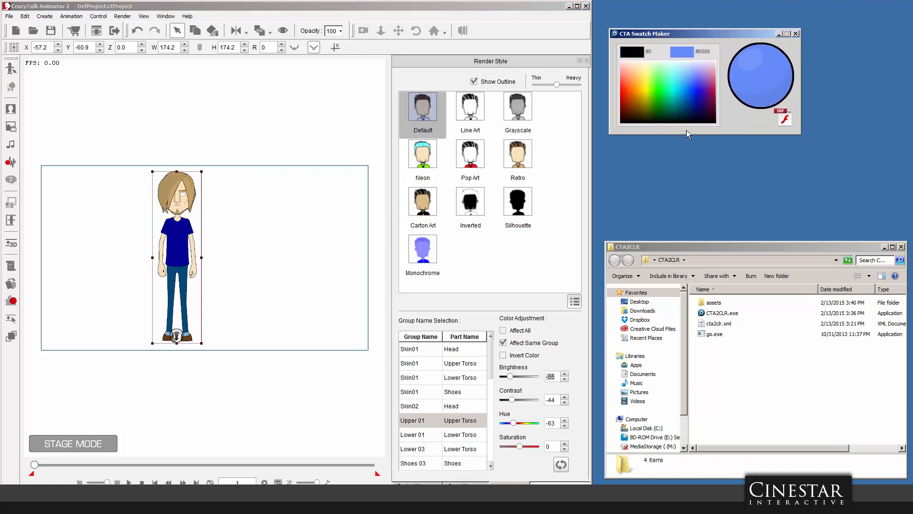
mouse_move(694, 136)
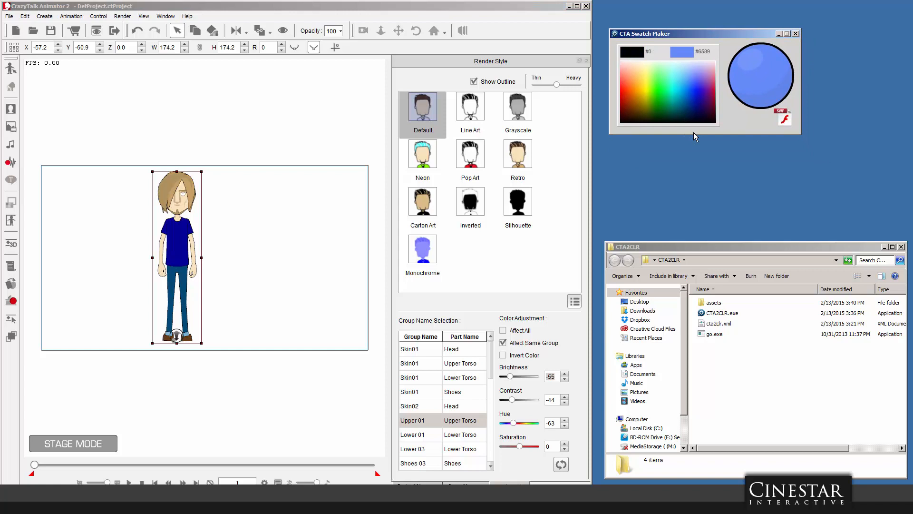
Step: Try green and cyan, settle on a medium blue, and export it as an SWF swatch
left_click(659, 90)
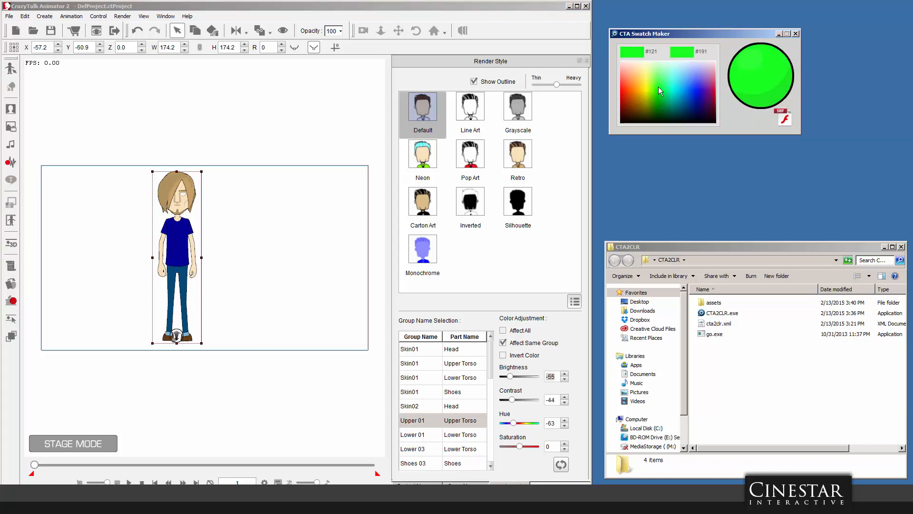
left_click(686, 86)
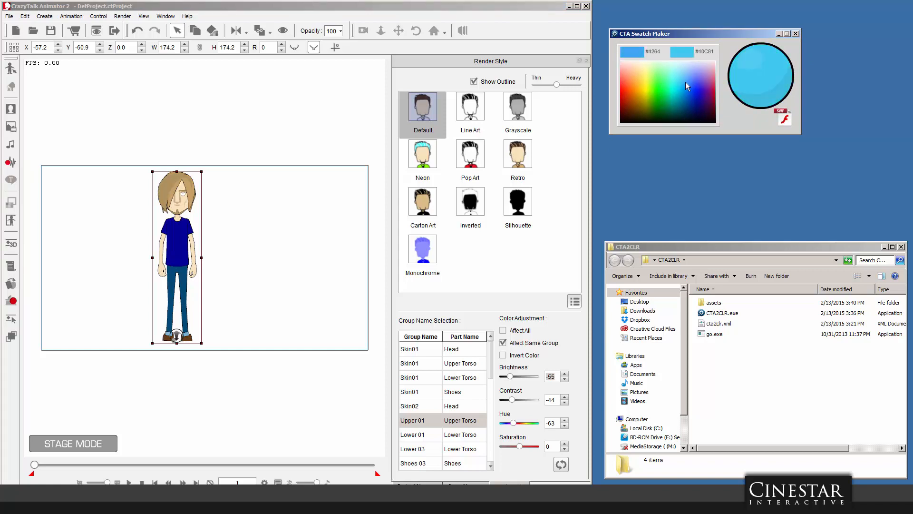
left_click(685, 88)
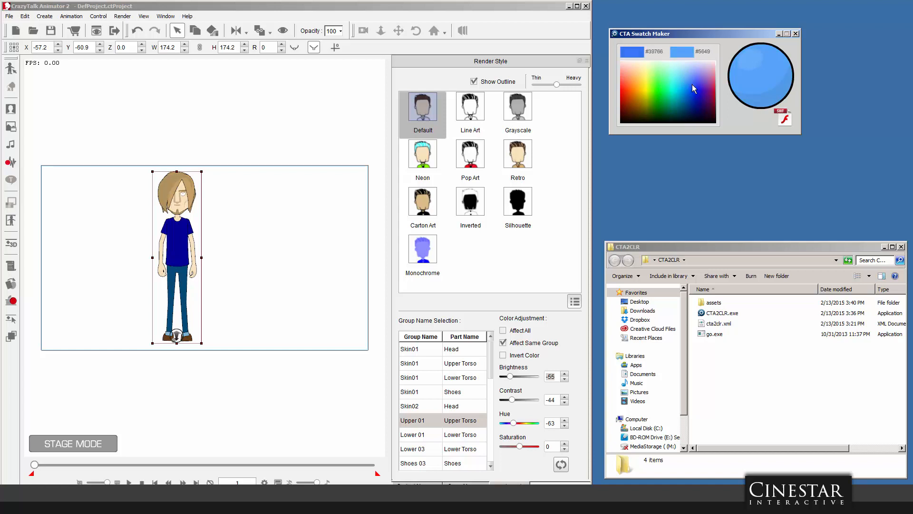
left_click(687, 86)
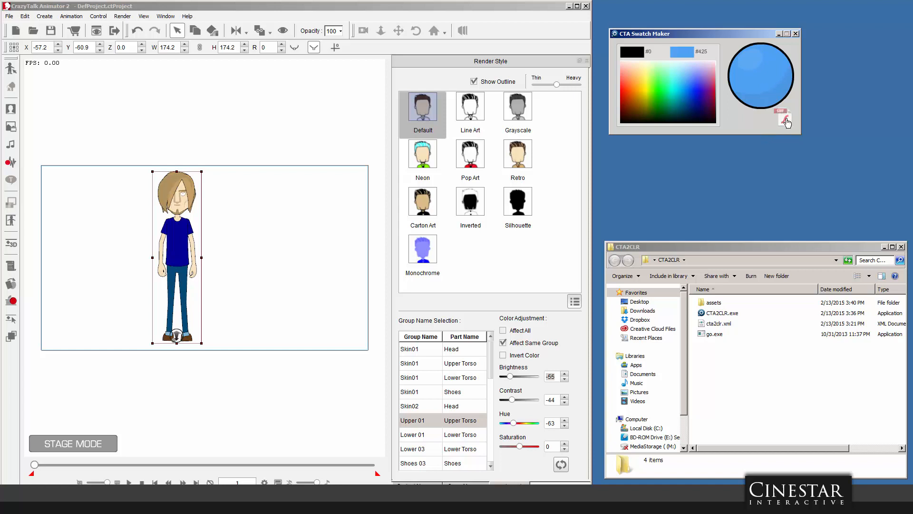
left_click(784, 119)
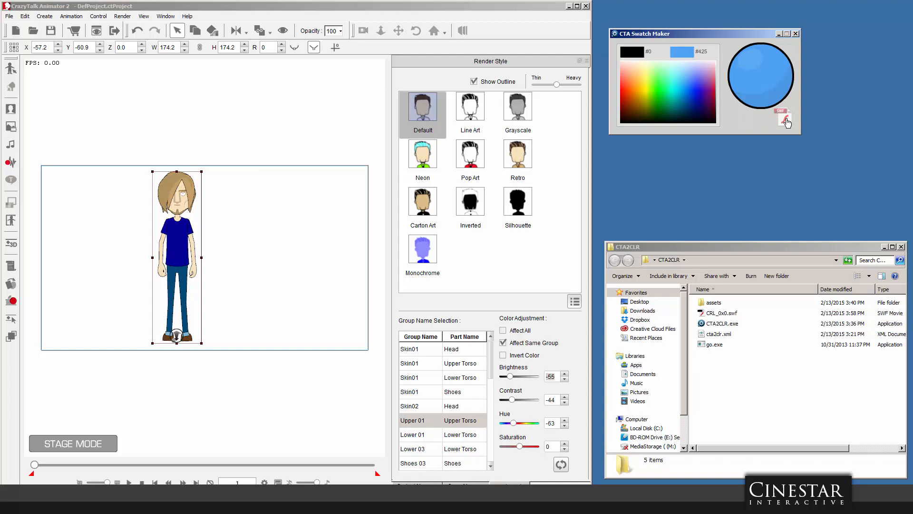
Step: Preview CRL_0x0.swf in Flash Player, then close it and bring the swatch into Composer
left_click(720, 312)
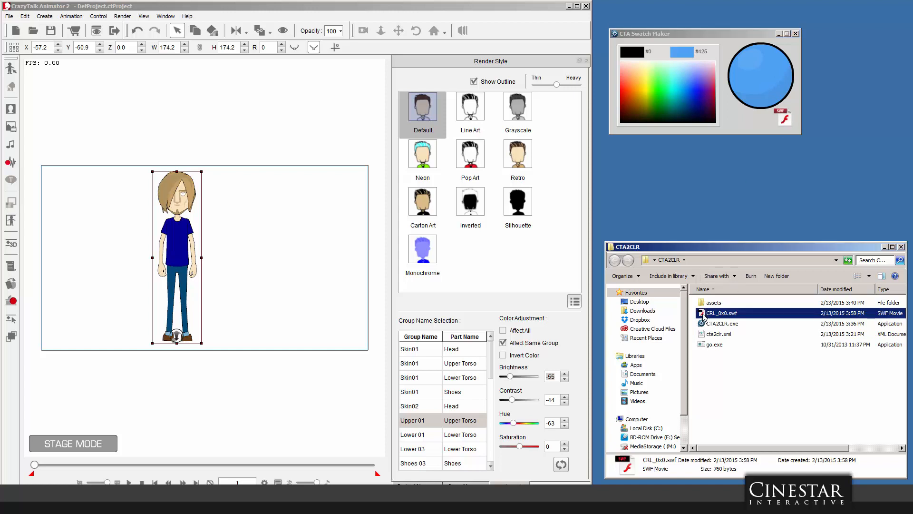
double_click(723, 313)
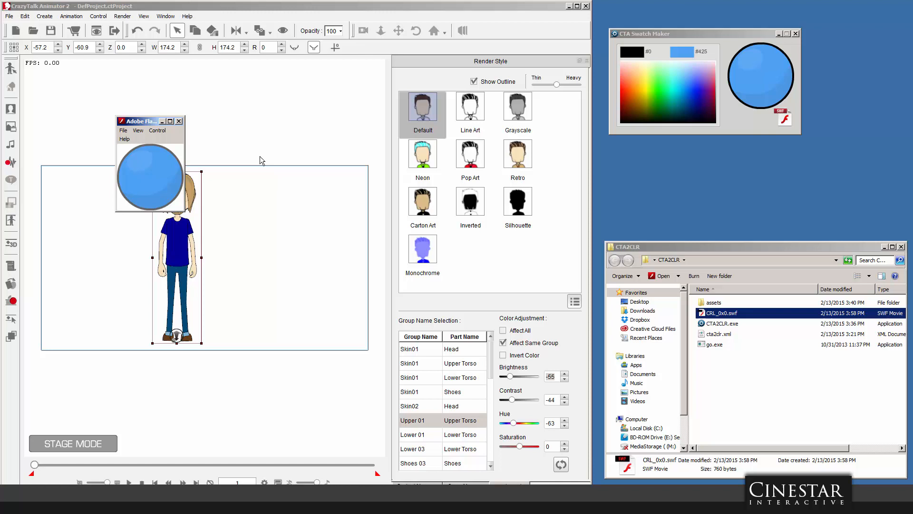
left_click_drag(149, 121, 769, 30)
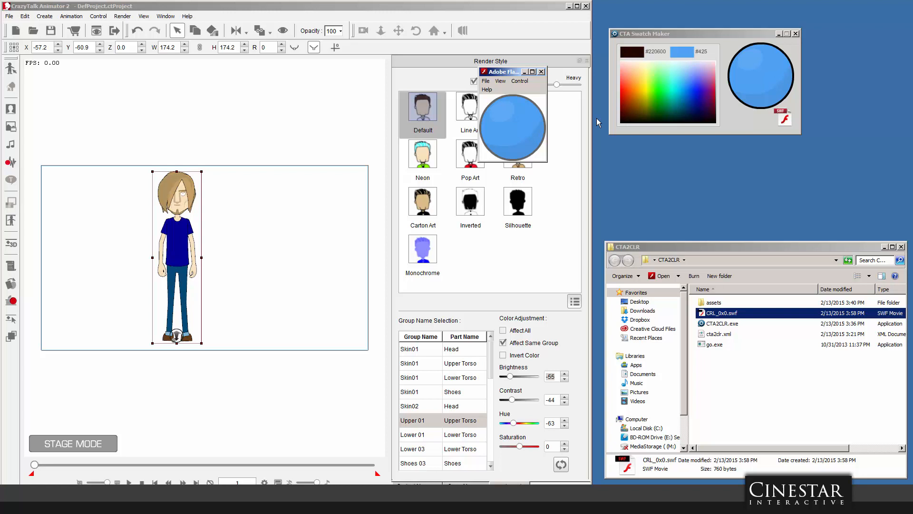
mouse_move(541, 72)
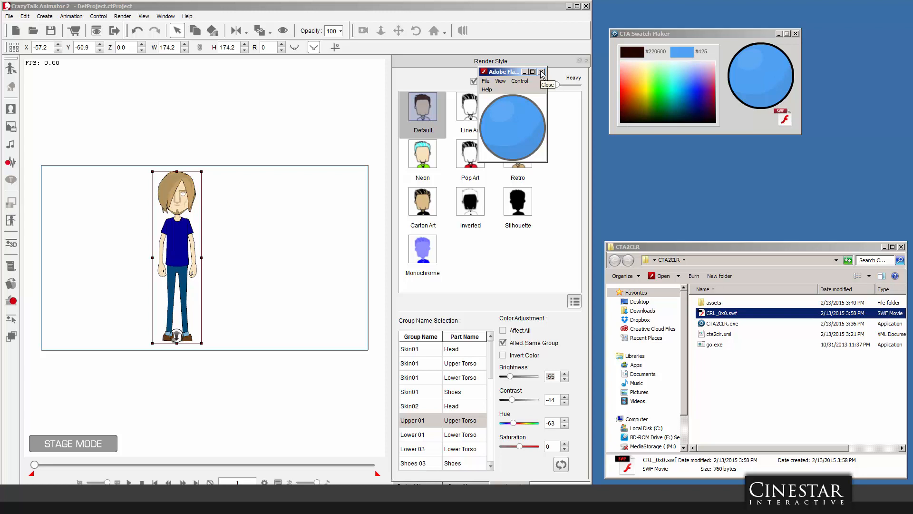
left_click(541, 72)
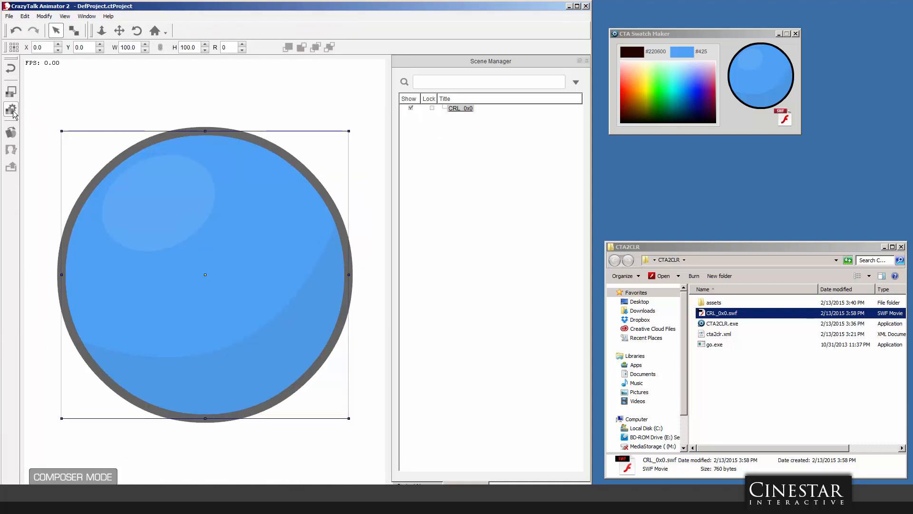
Step: In the Vector Grouping Tool, assign the swatch's index 0 colour part to Upper 01 and apply
left_click(12, 110)
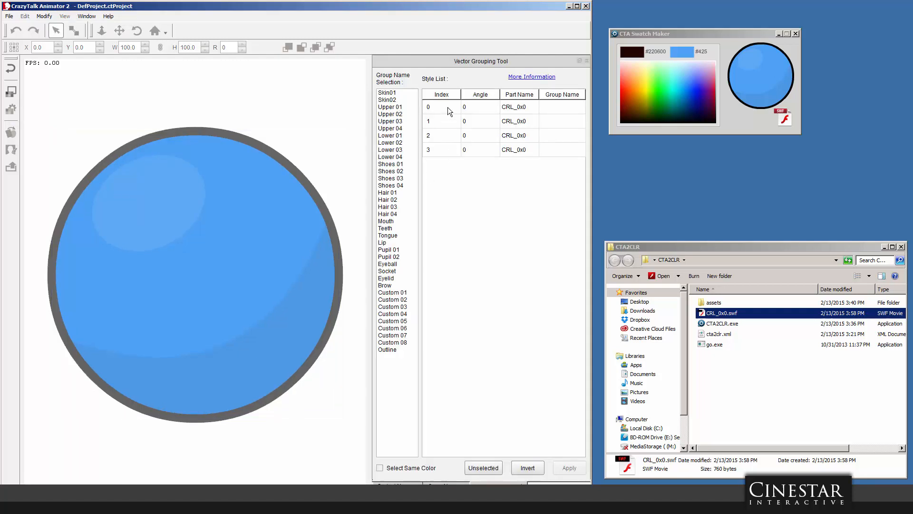
left_click(448, 107)
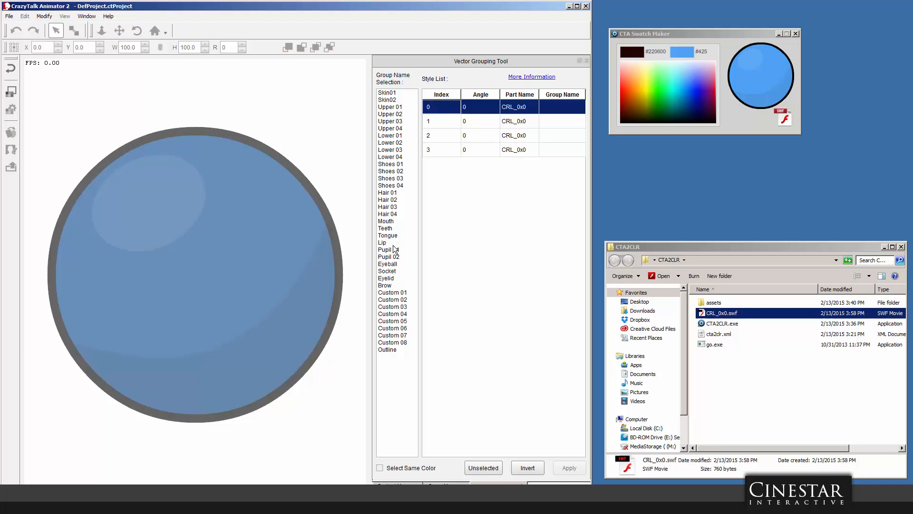
left_click(390, 106)
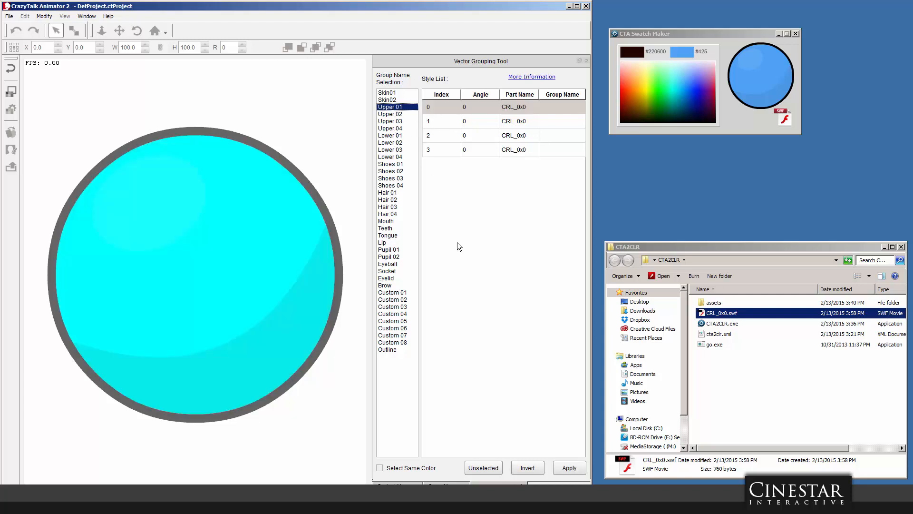
left_click(568, 468)
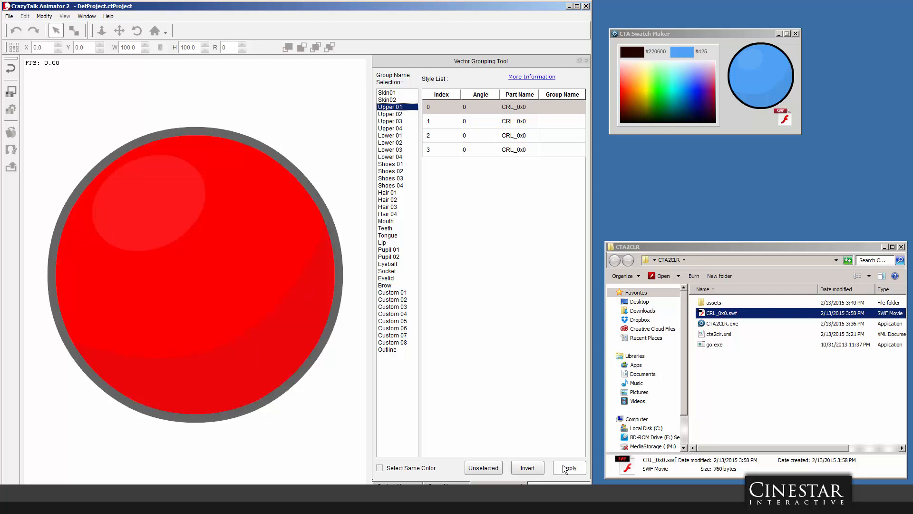
left_click(568, 468)
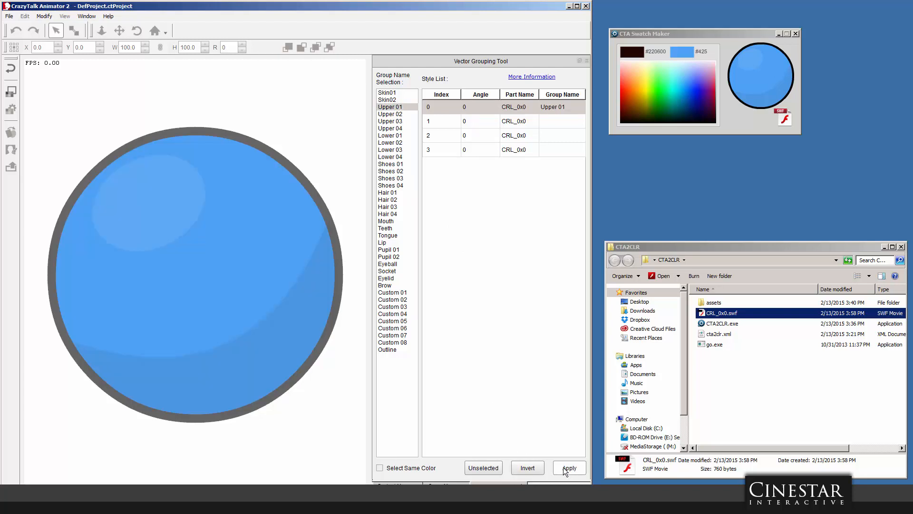
left_click(569, 468)
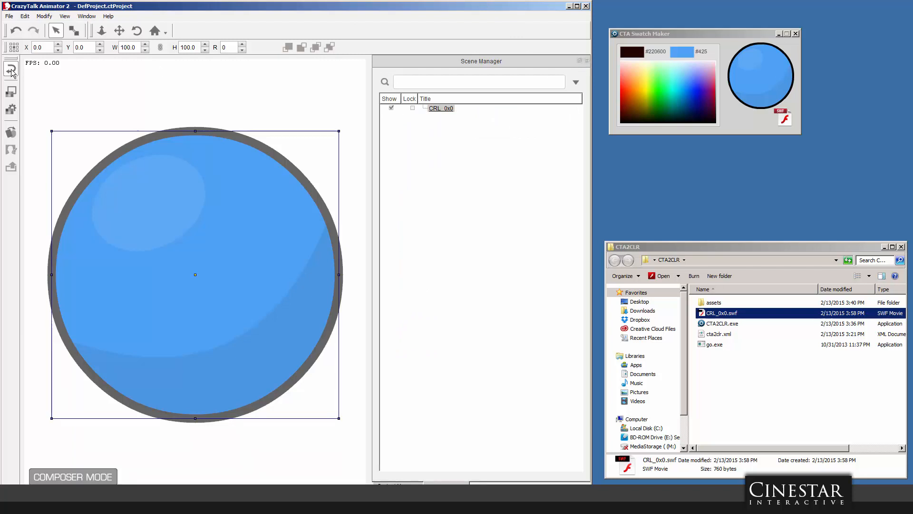
Step: Return to Stage mode and apply the blue swatch prop's colour to the character's shirt
left_click(12, 69)
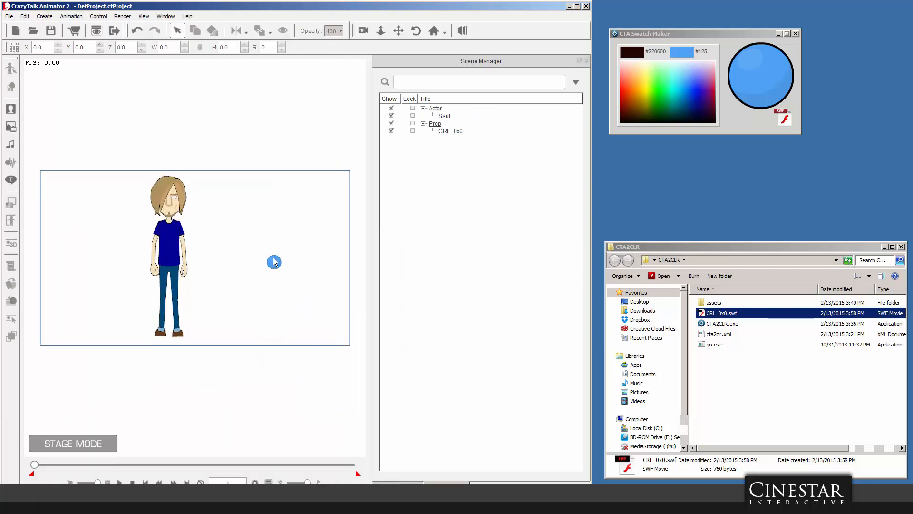
left_click(274, 261)
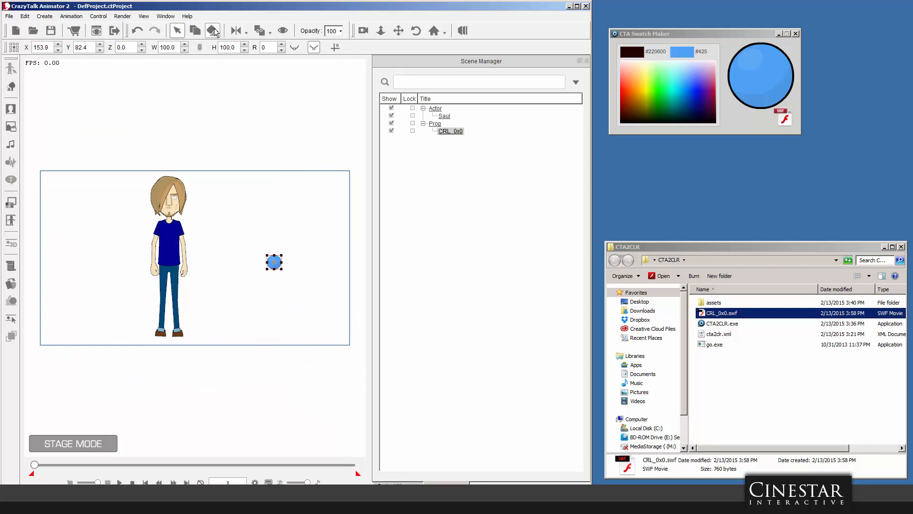
mouse_move(212, 30)
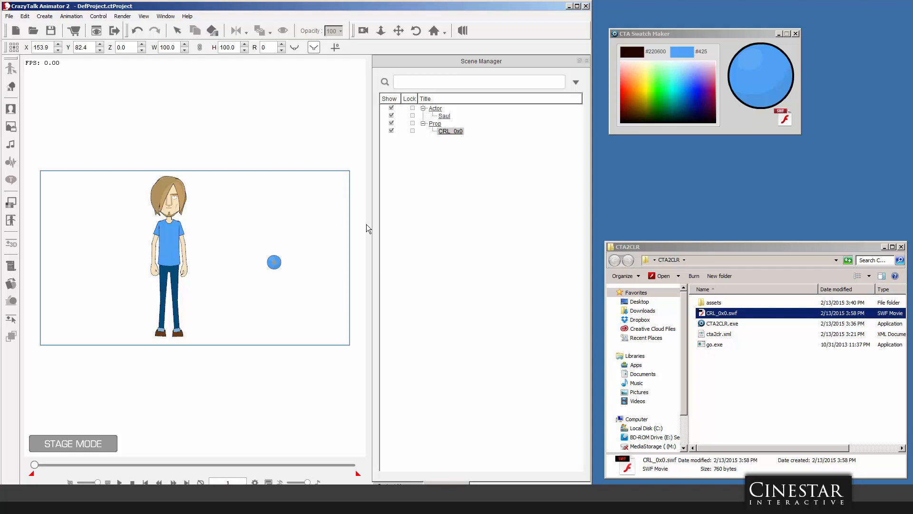
mouse_move(365, 229)
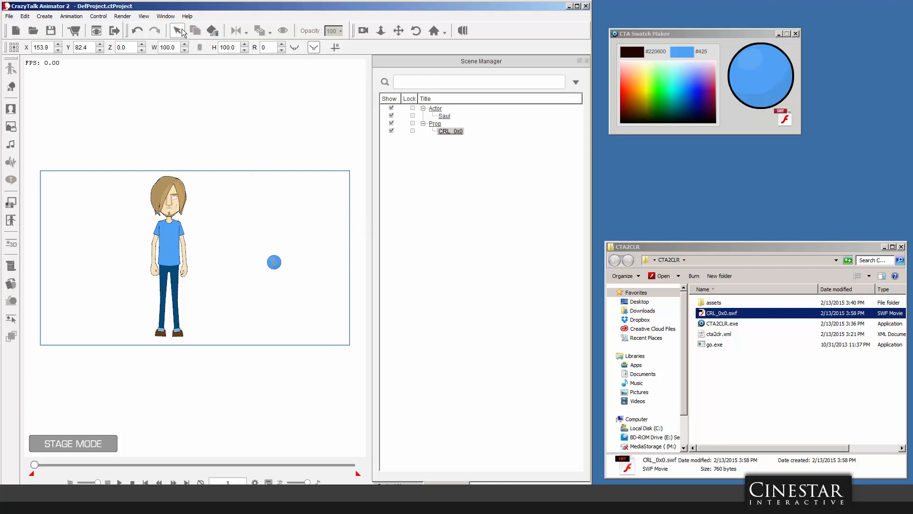
Step: Delete the CRL_0x0 swatch prop, leaving only the light-blue-shirted character
left_click(274, 263)
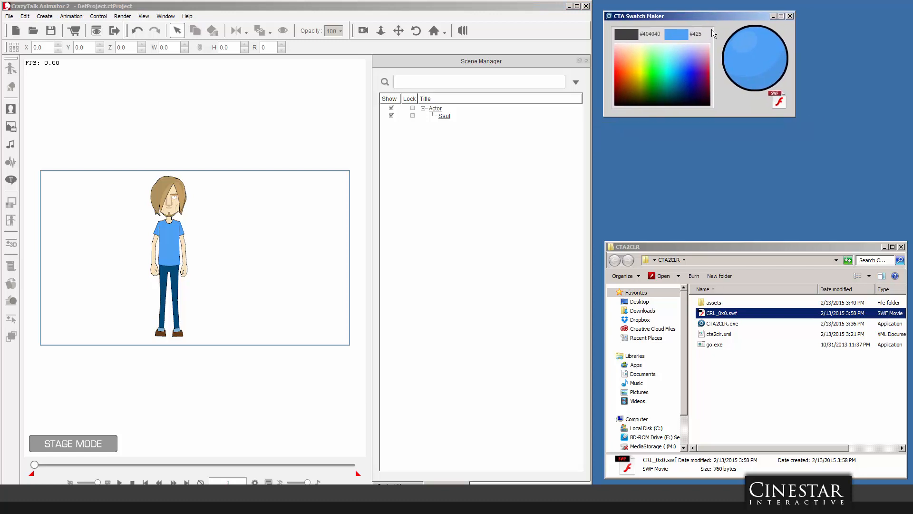
Step: Try several picker colours, settle on bright alien green, and export it as CRL_0x500833.swf
left_click(684, 66)
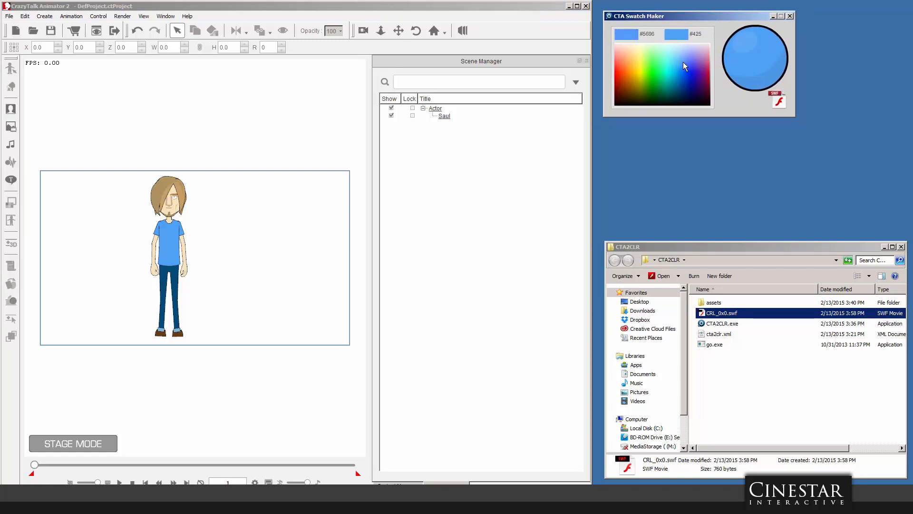
left_click(660, 74)
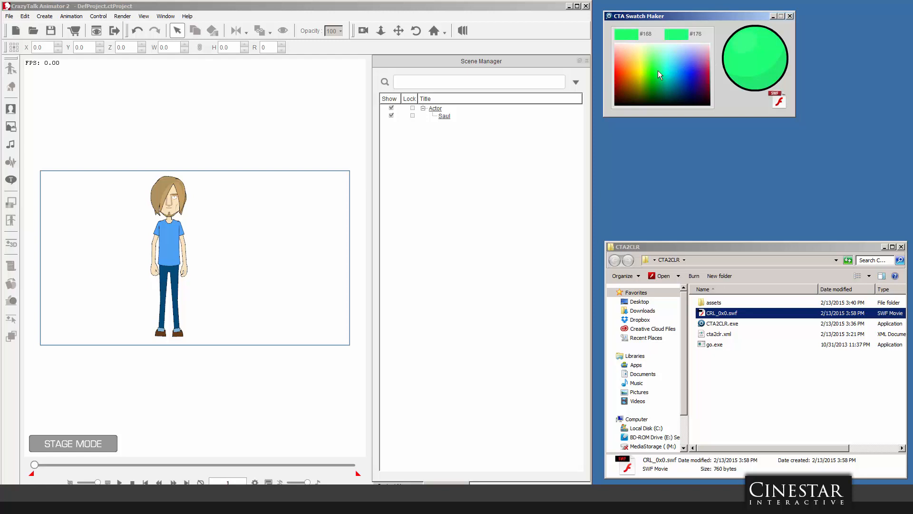
left_click(622, 74)
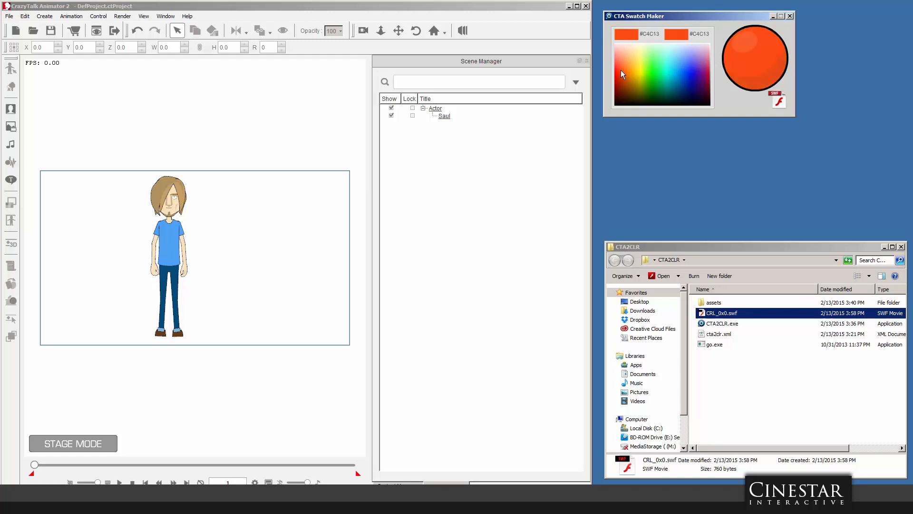
left_click(644, 61)
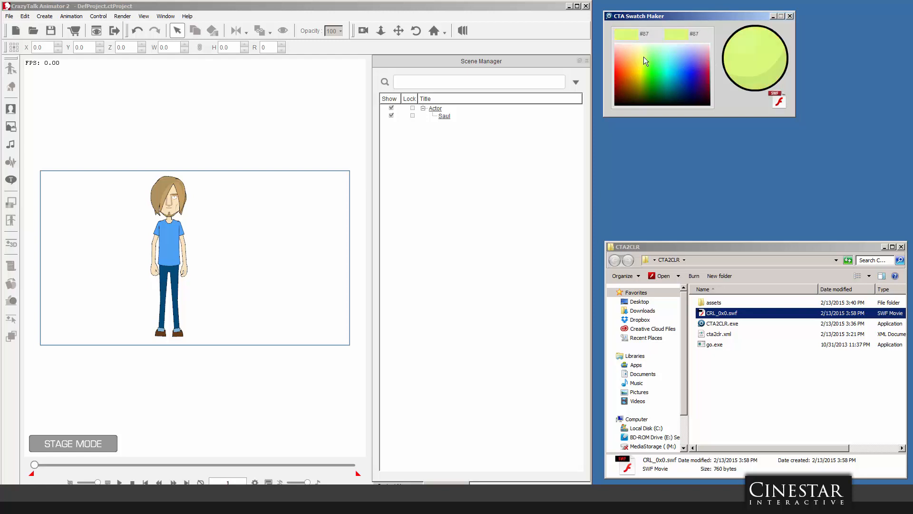
left_click(635, 82)
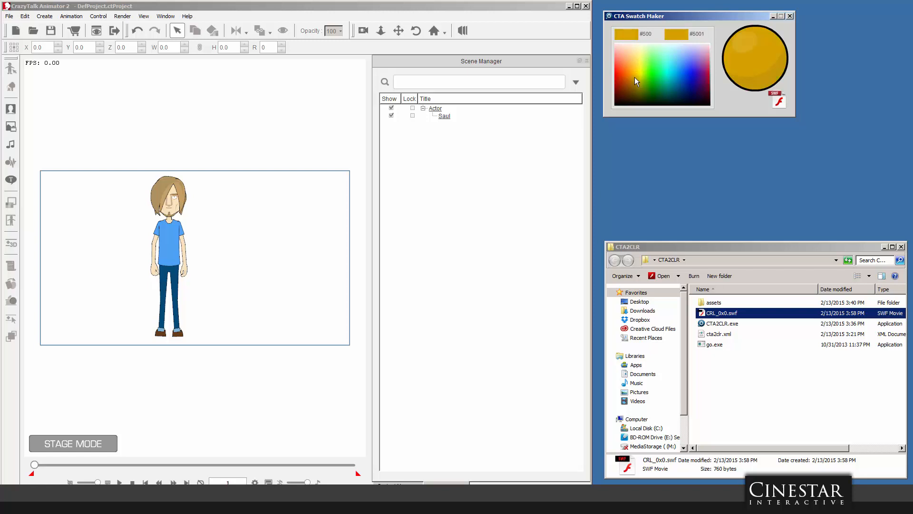
left_click(634, 86)
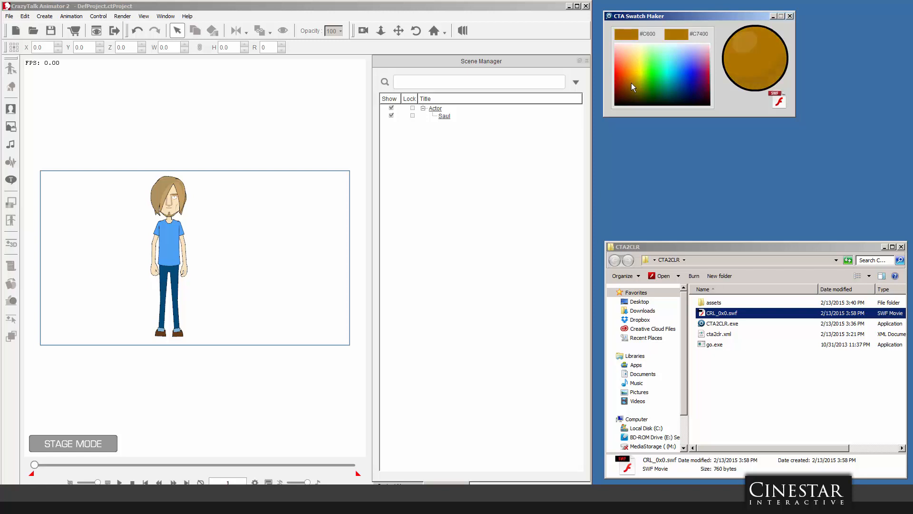
left_click(650, 82)
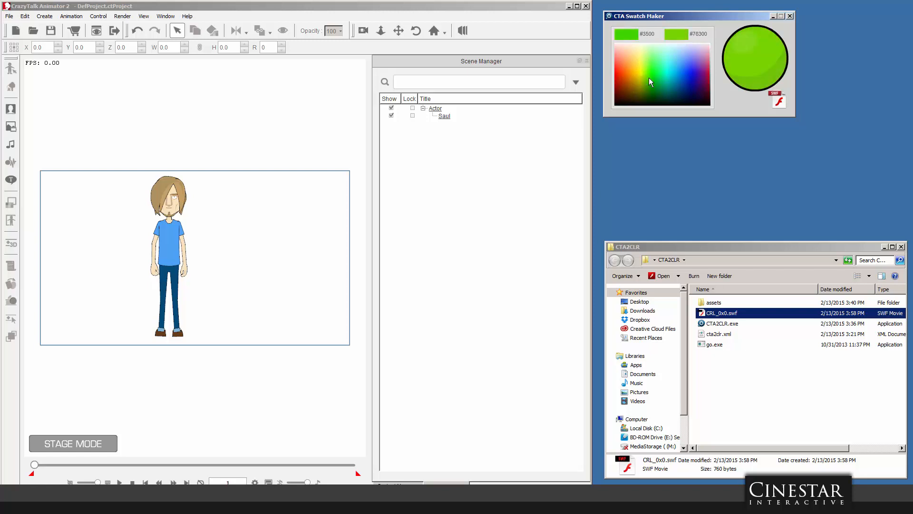
left_click(647, 85)
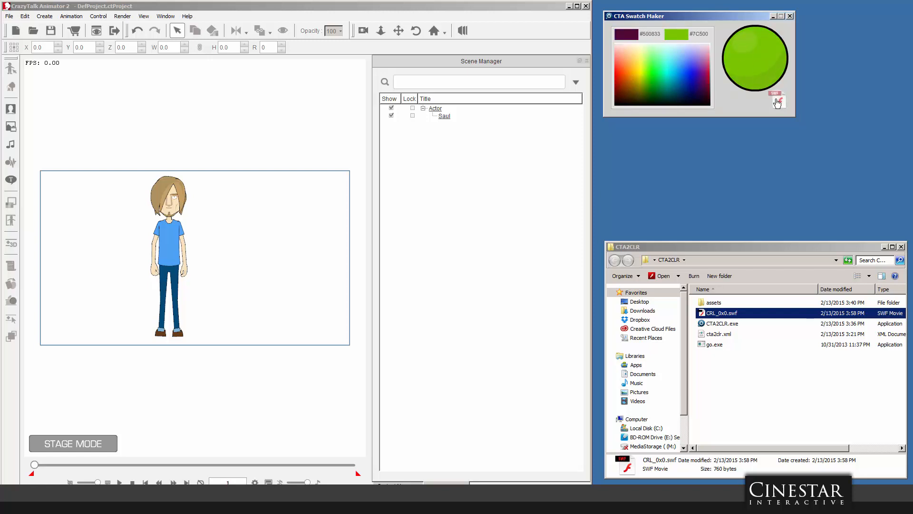
left_click(777, 100)
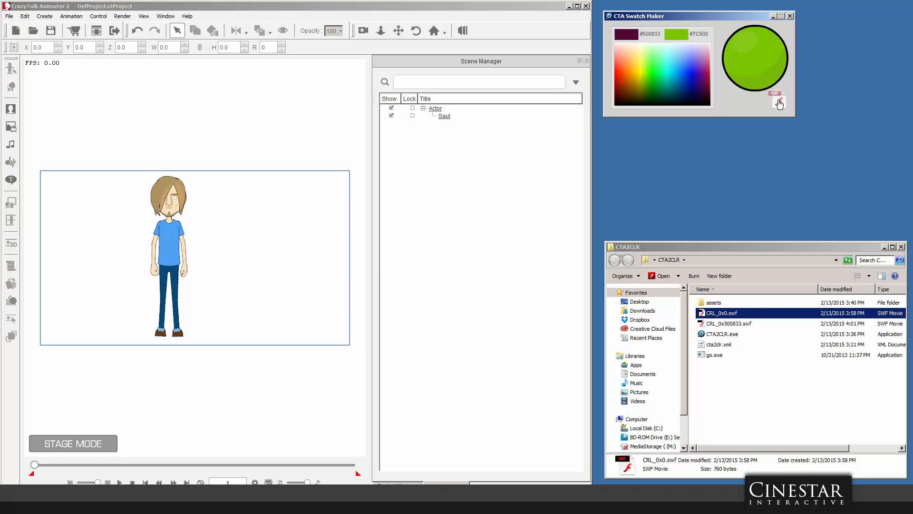
Step: Bring CRL_0x500833.swf onto the stage and open it in Composer's Vector Grouping Tool
left_click(728, 324)
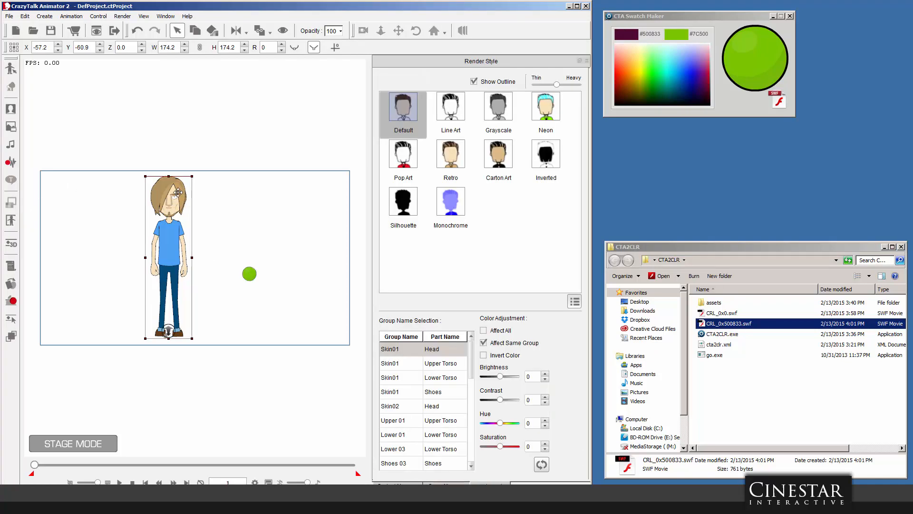
left_click(401, 348)
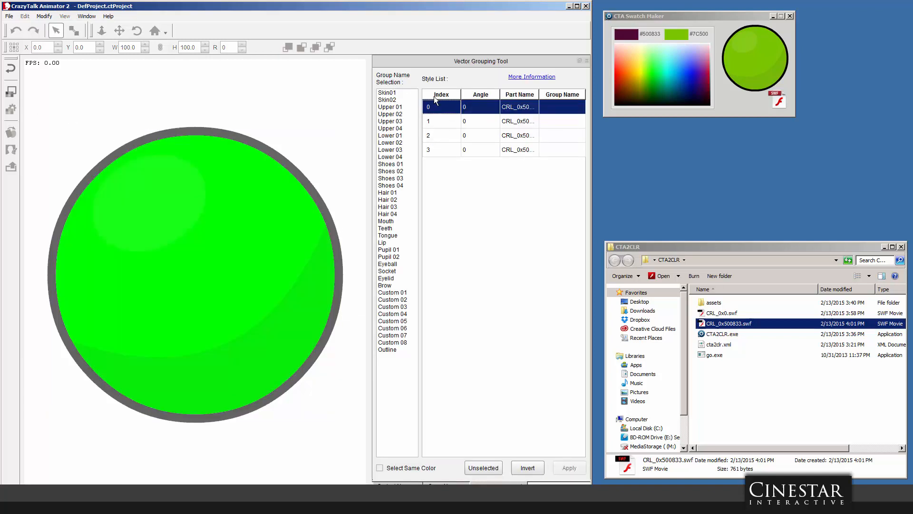
Step: Assign index 0 to Skin01, return to stage, and recolour the character's skin green
left_click(569, 467)
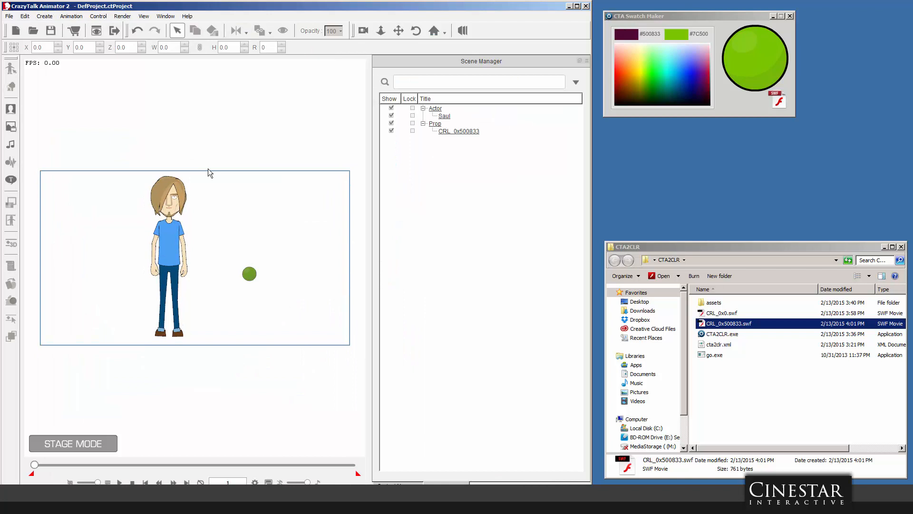
left_click(248, 274)
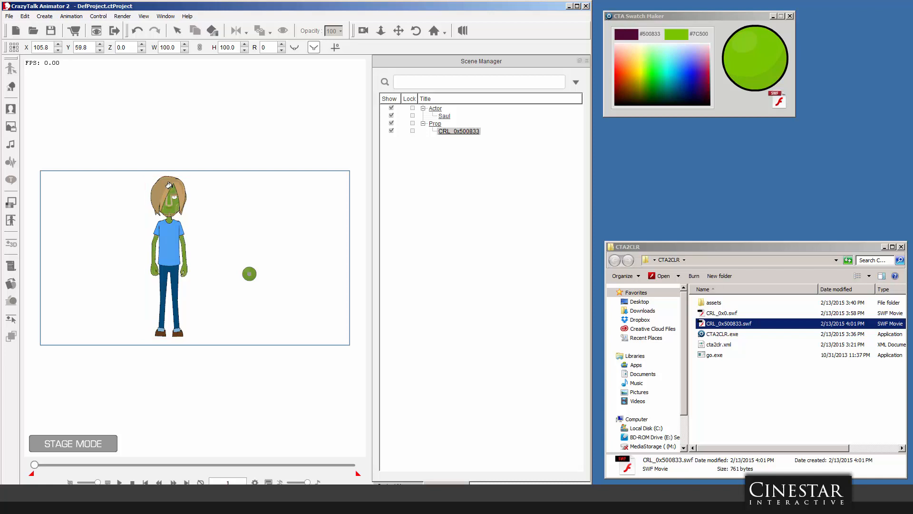
mouse_move(316, 230)
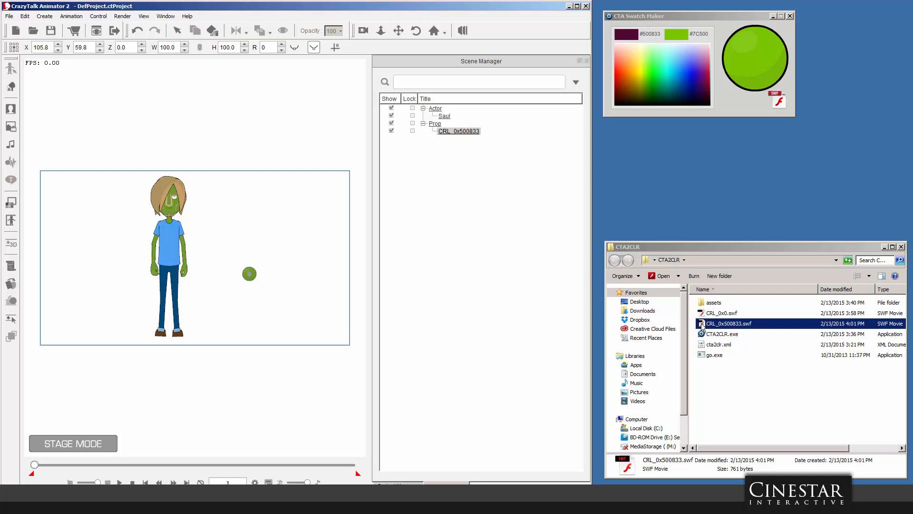
mouse_move(707, 327)
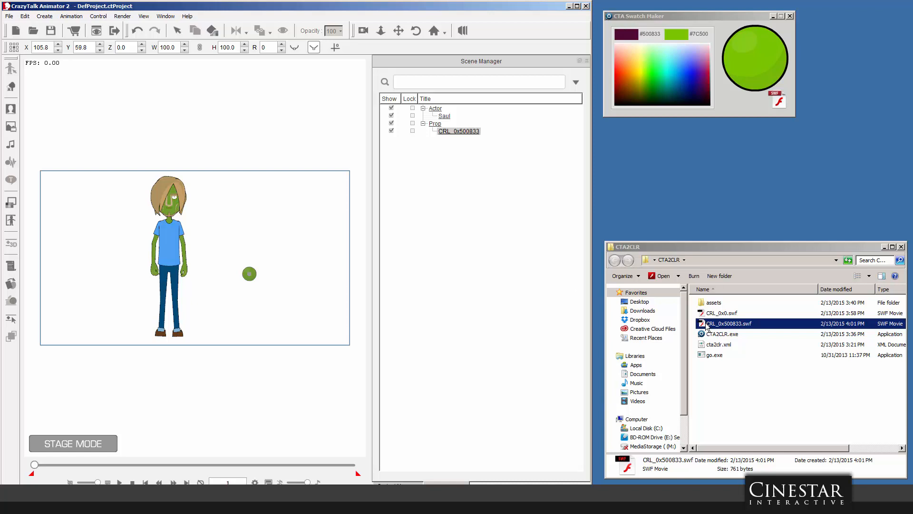